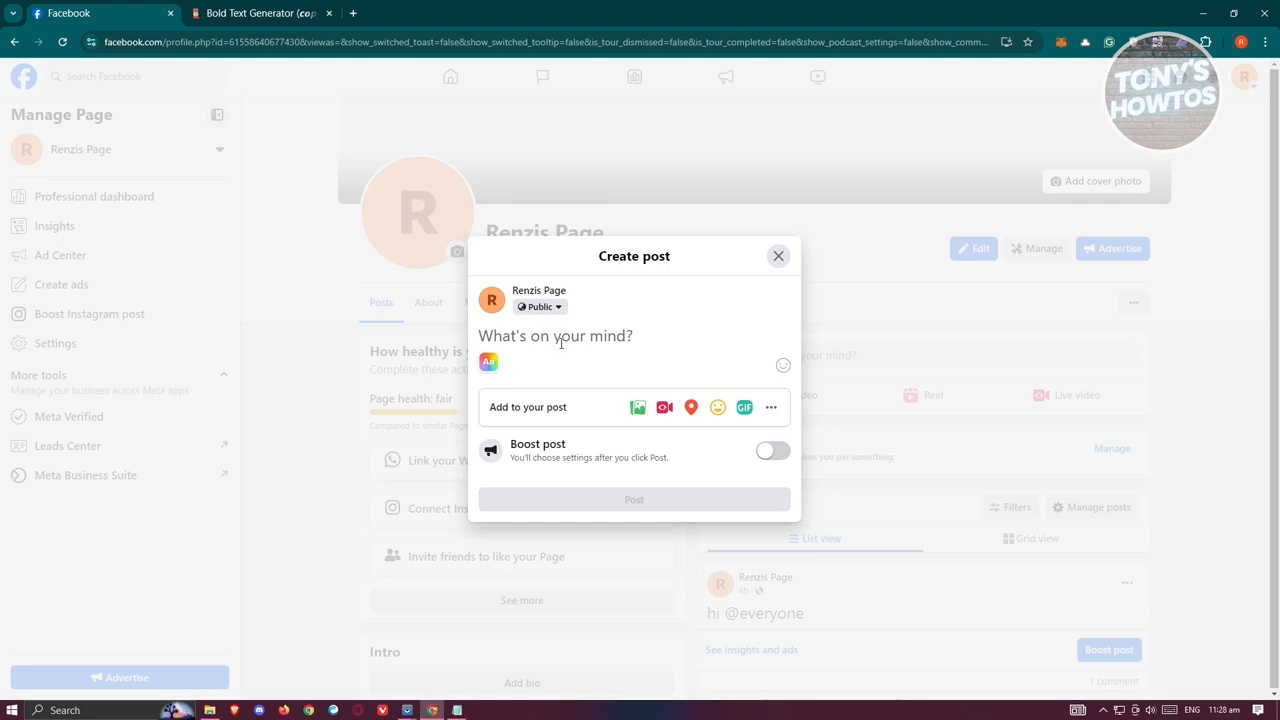
Type 'The bird is flying' into the Create post box for Renzis Page
{"action": "type", "text": "The bird is flying"}
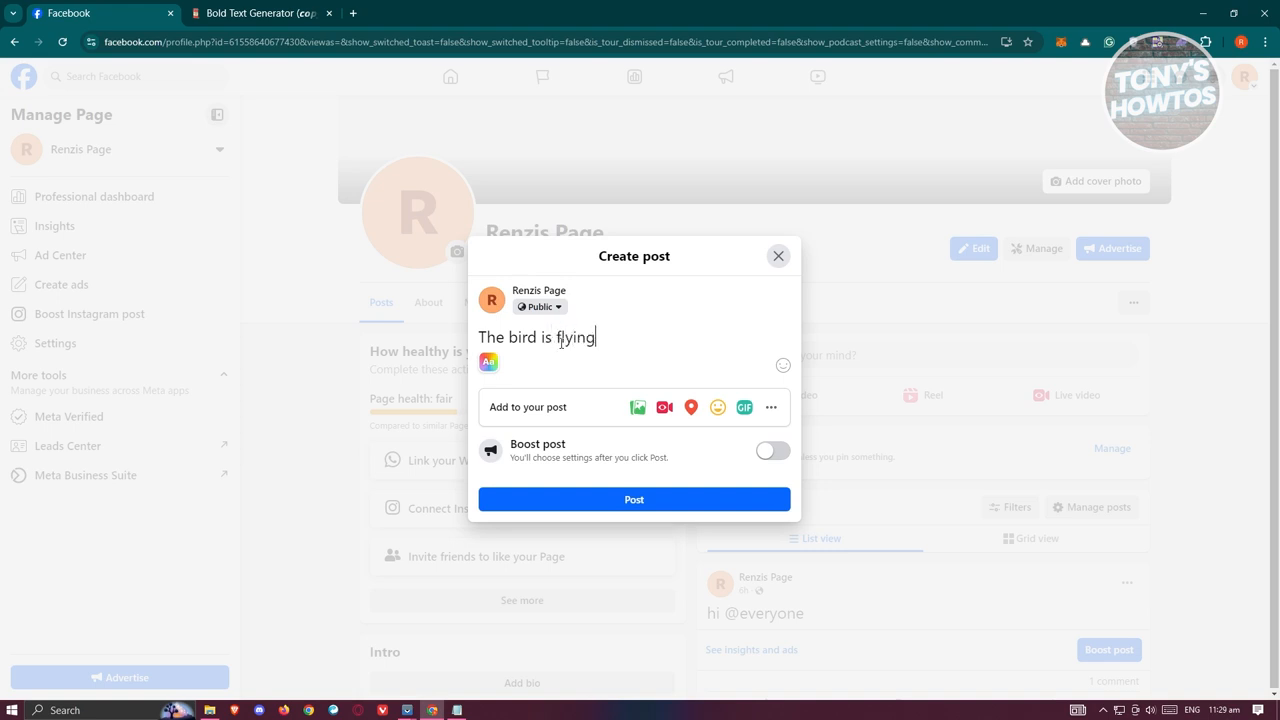
{"action": "mouse_move", "coordinate": [608, 343]}
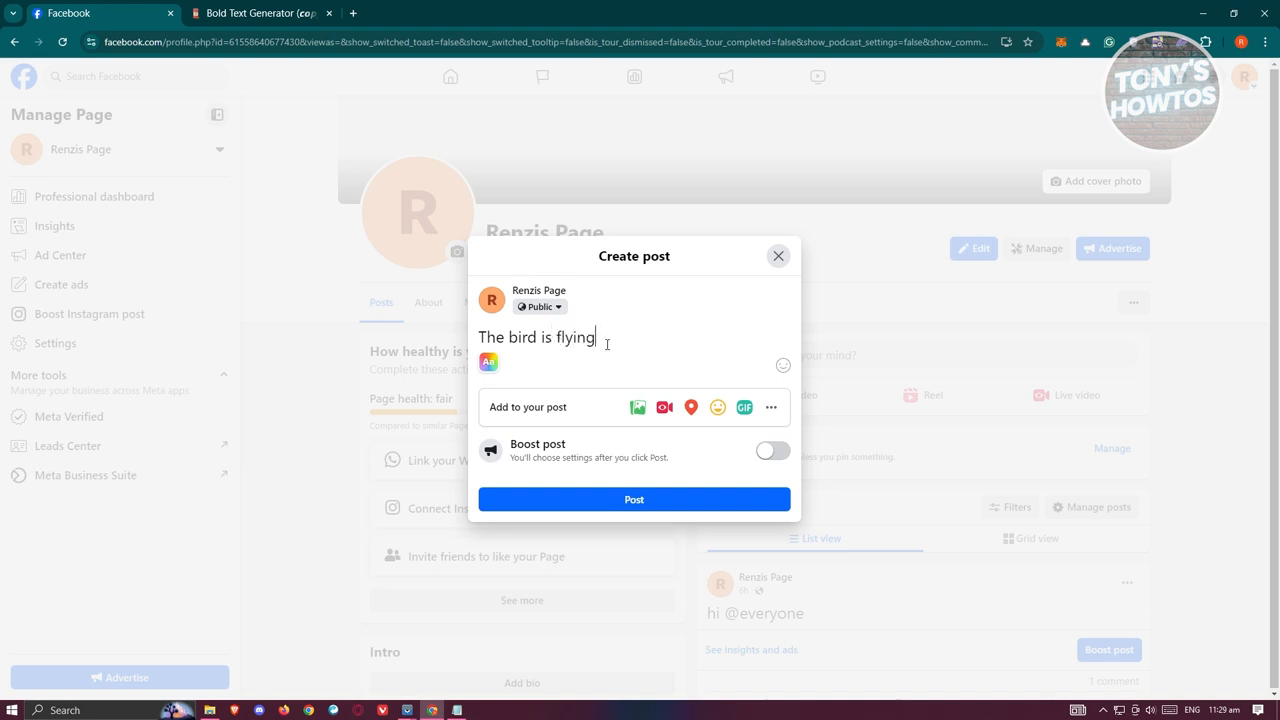
{"action": "triple_click", "coordinate": [536, 337]}
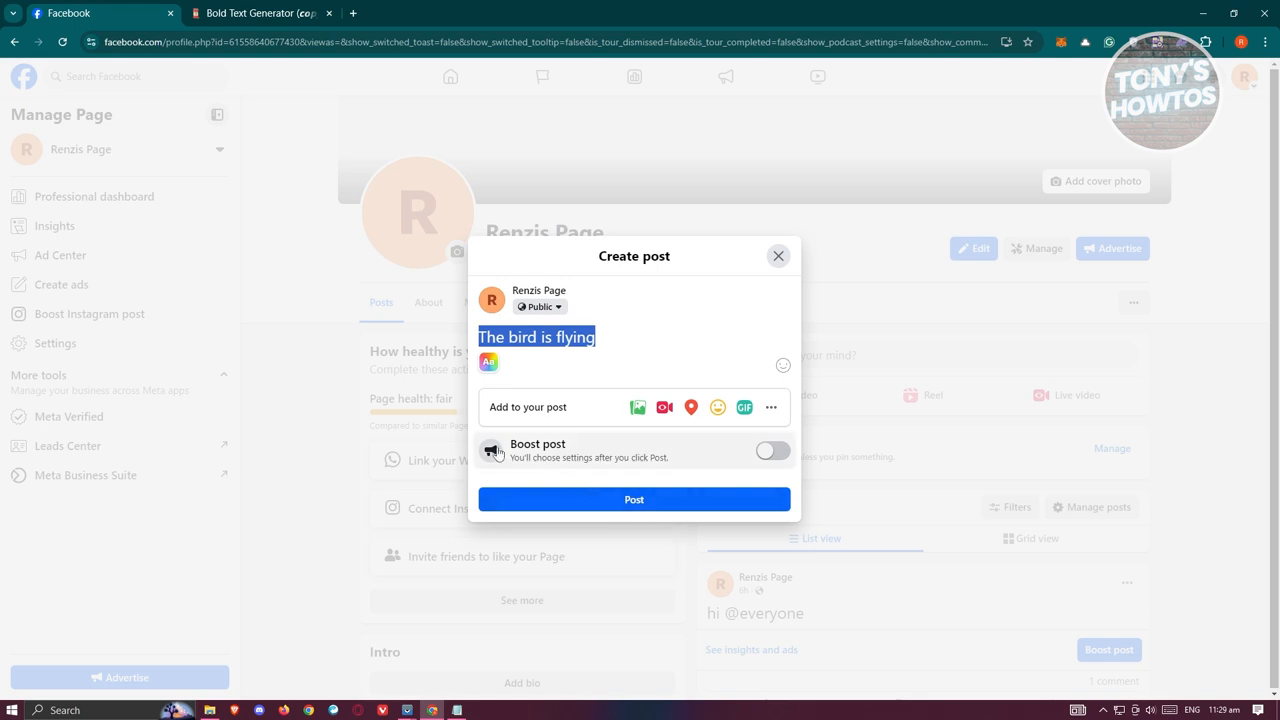
{"action": "left_click", "coordinate": [262, 13]}
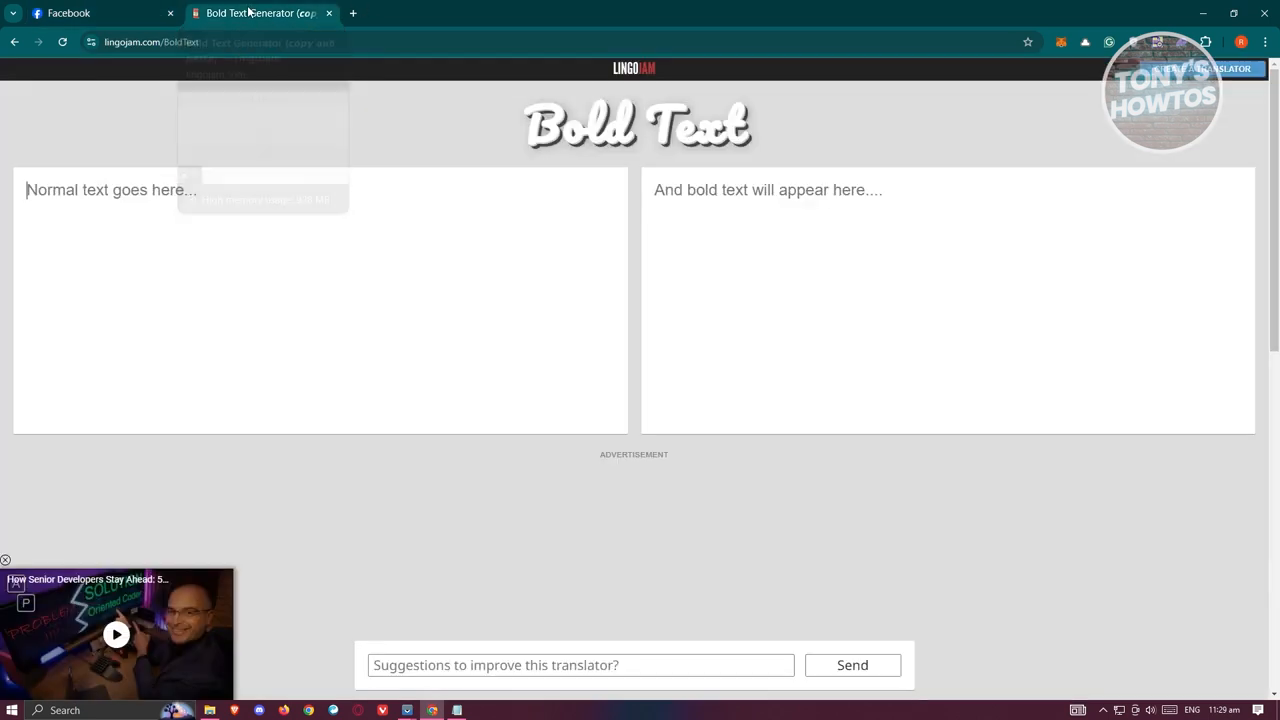
{"action": "mouse_move", "coordinate": [451, 473]}
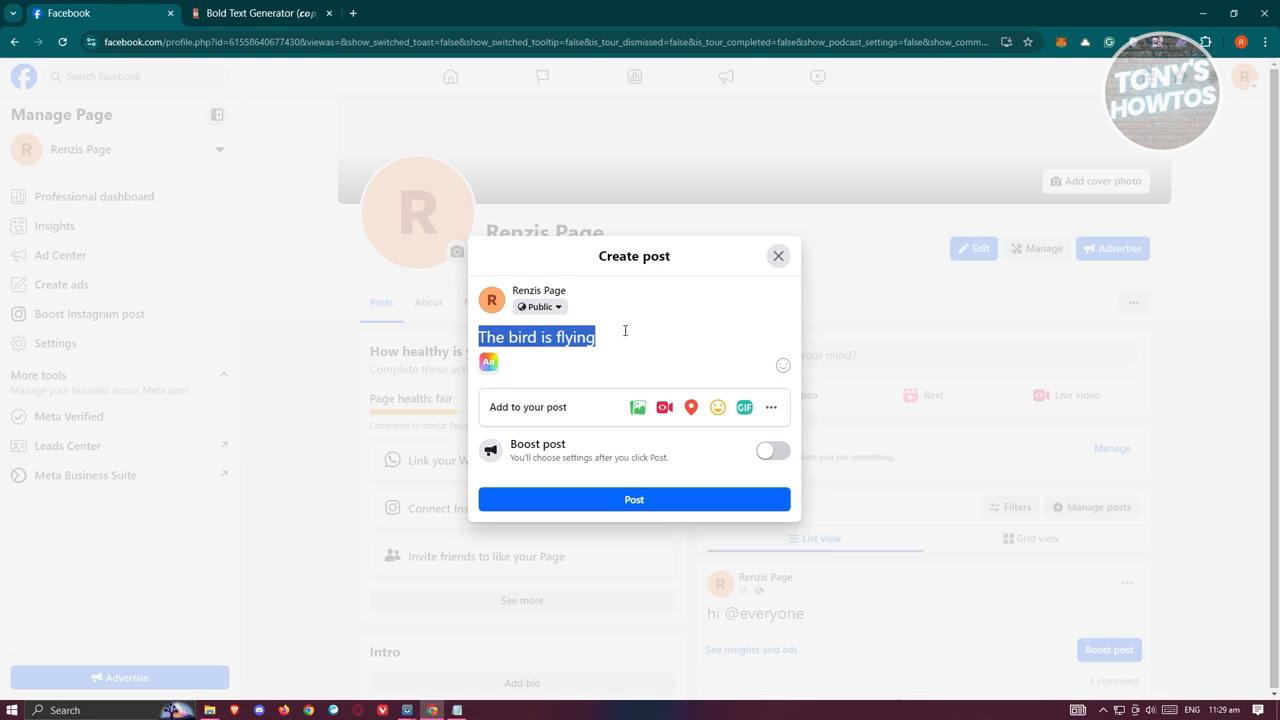
Generate Medieval Bold 'The bird is flying' in LingoJam and paste it over the post text
{"action": "left_click", "coordinate": [262, 13]}
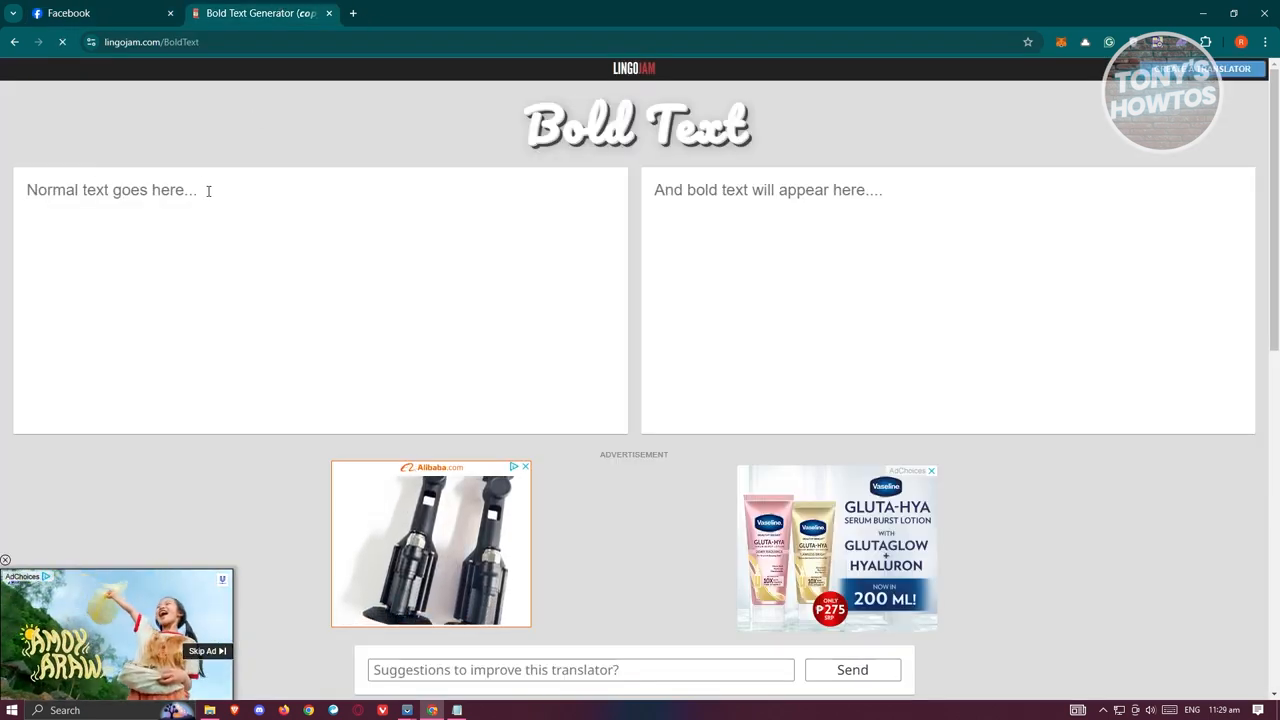
{"action": "type", "text": "The bird is flying"}
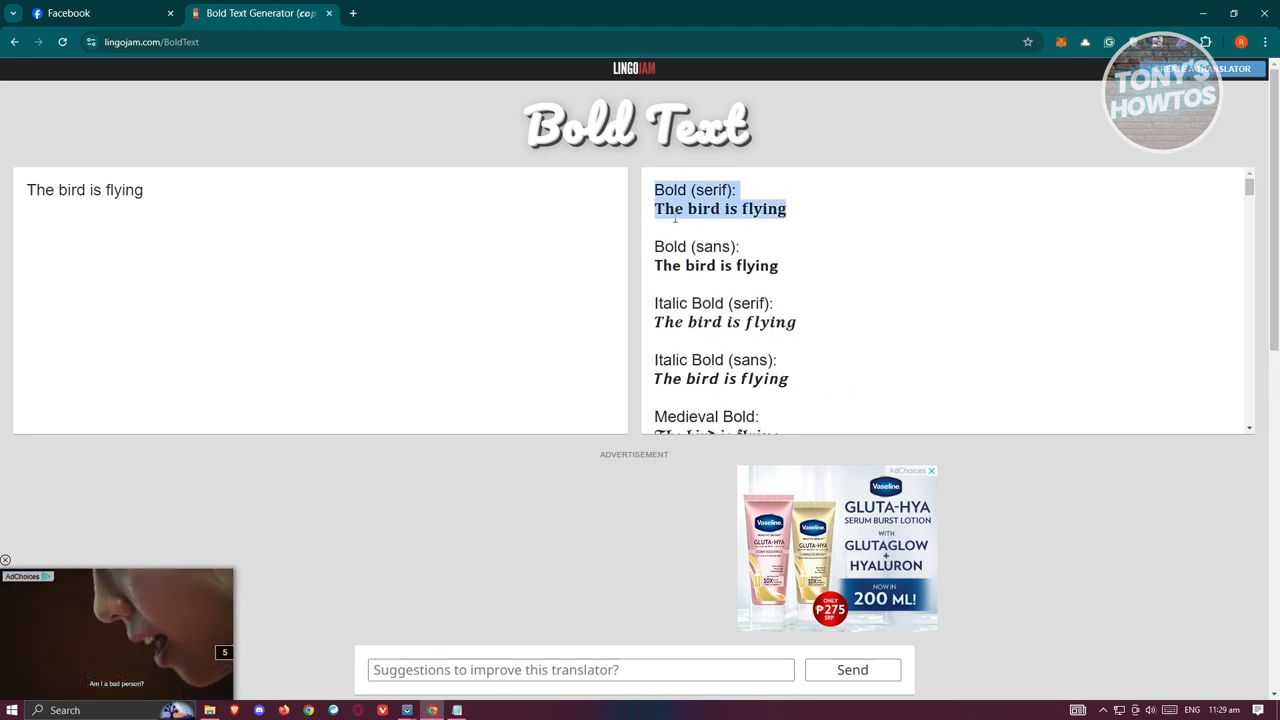
{"action": "scroll", "scroll_direction": "down", "scroll_amount": 3}
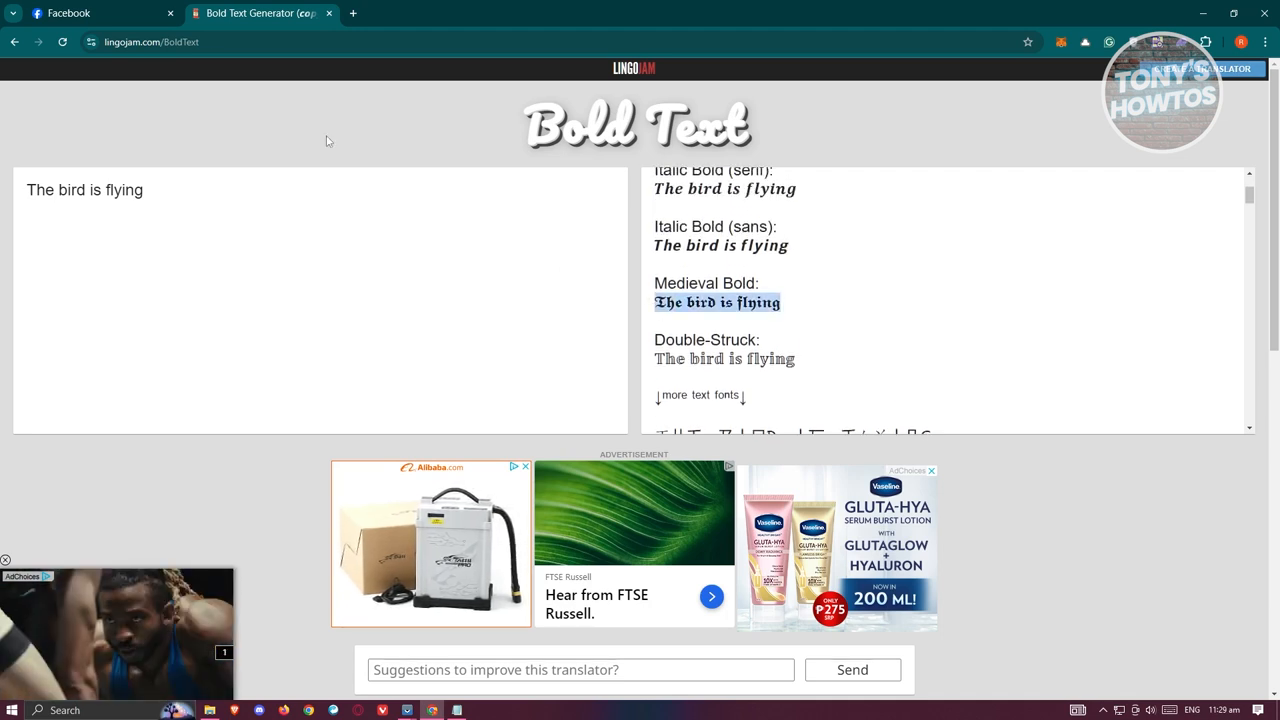
{"action": "left_click", "coordinate": [100, 13]}
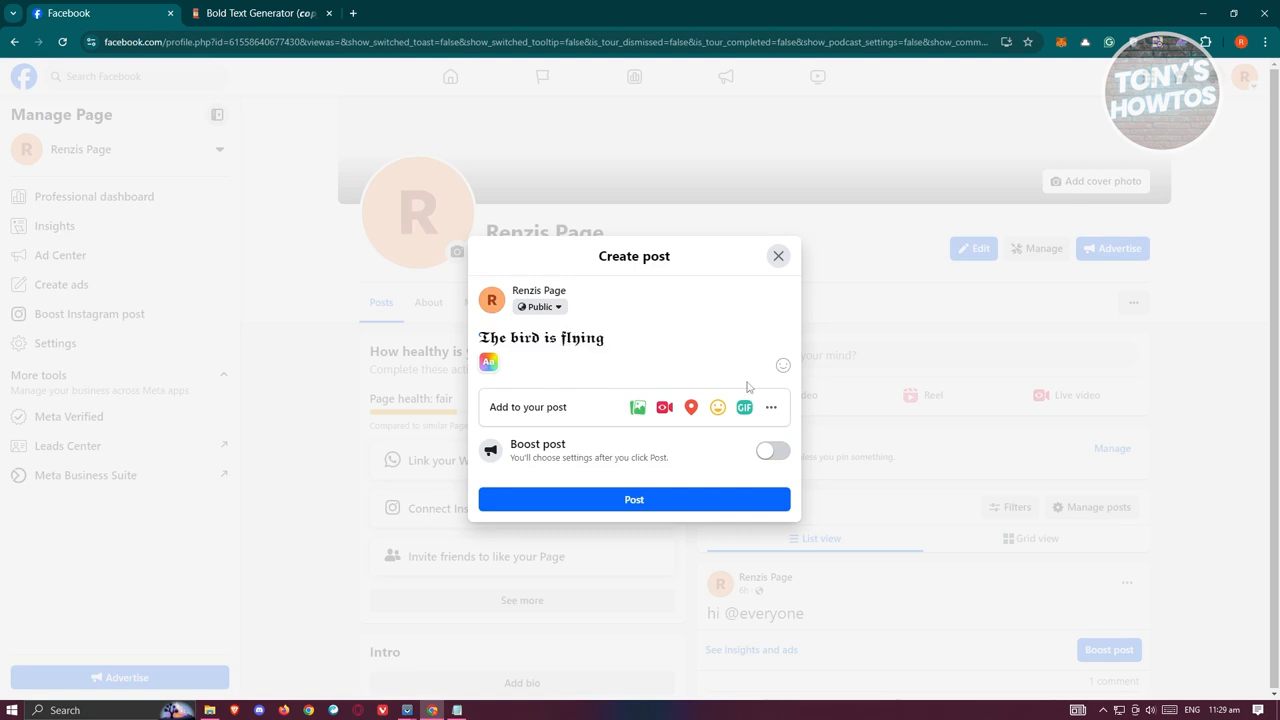
{"action": "mouse_move", "coordinate": [697, 302]}
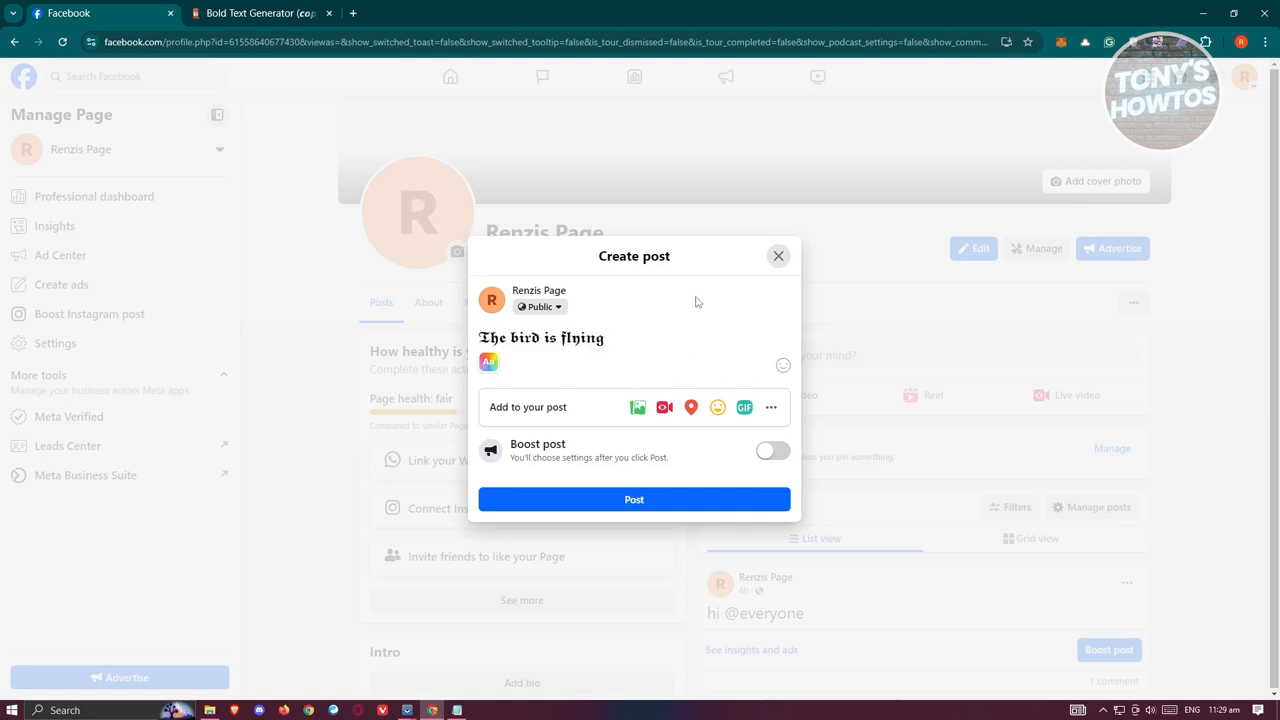